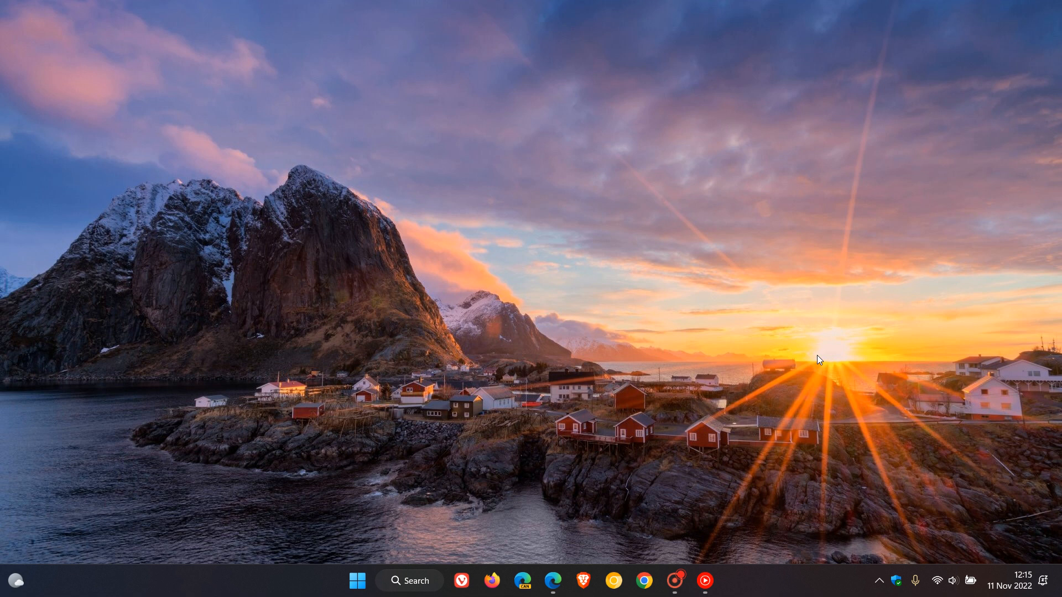
mouse_move(636, 388)
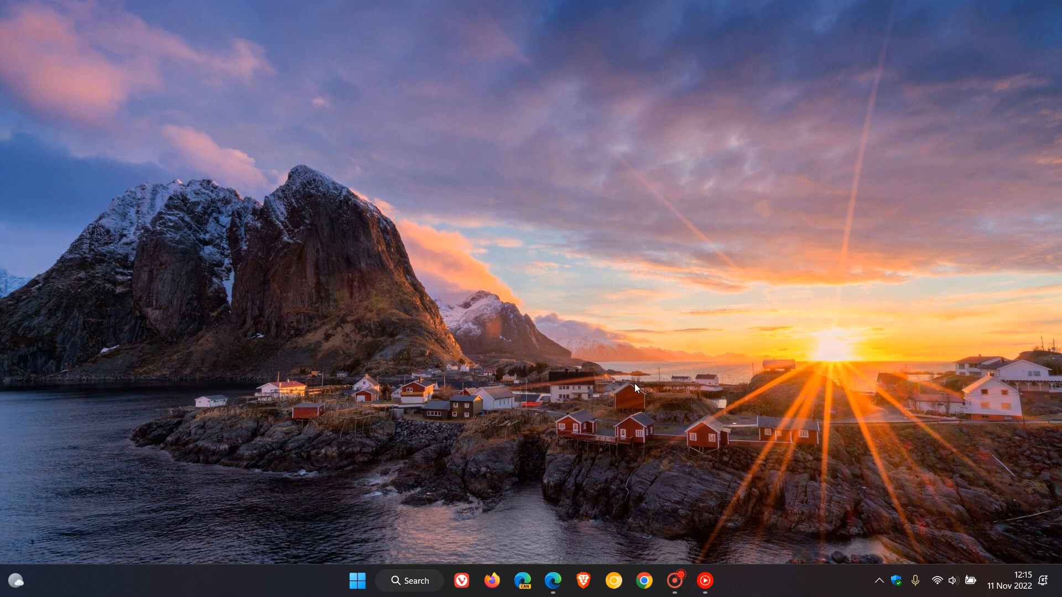
mouse_move(717, 375)
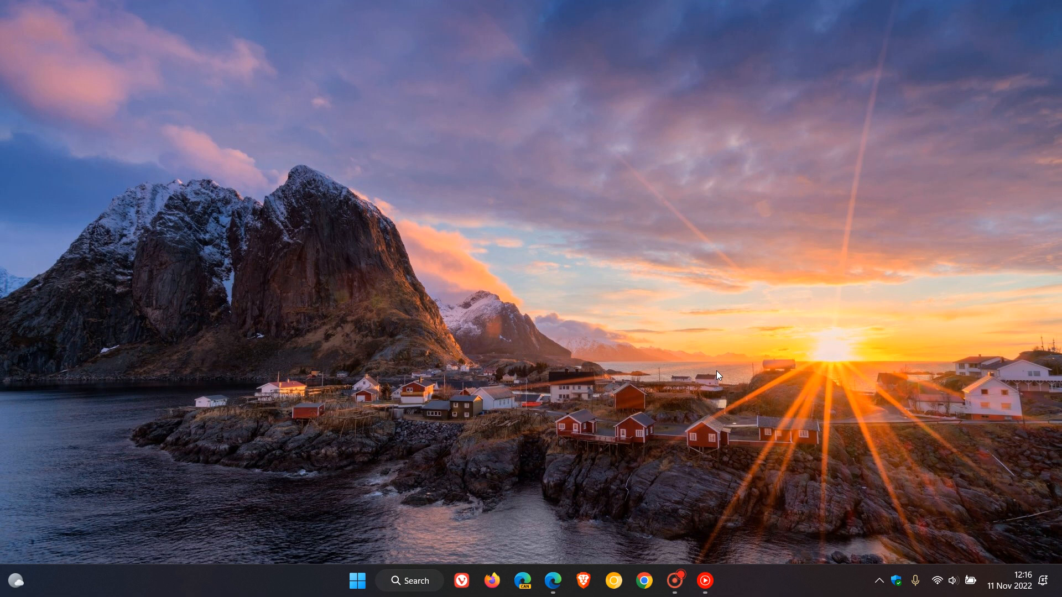
mouse_move(709, 257)
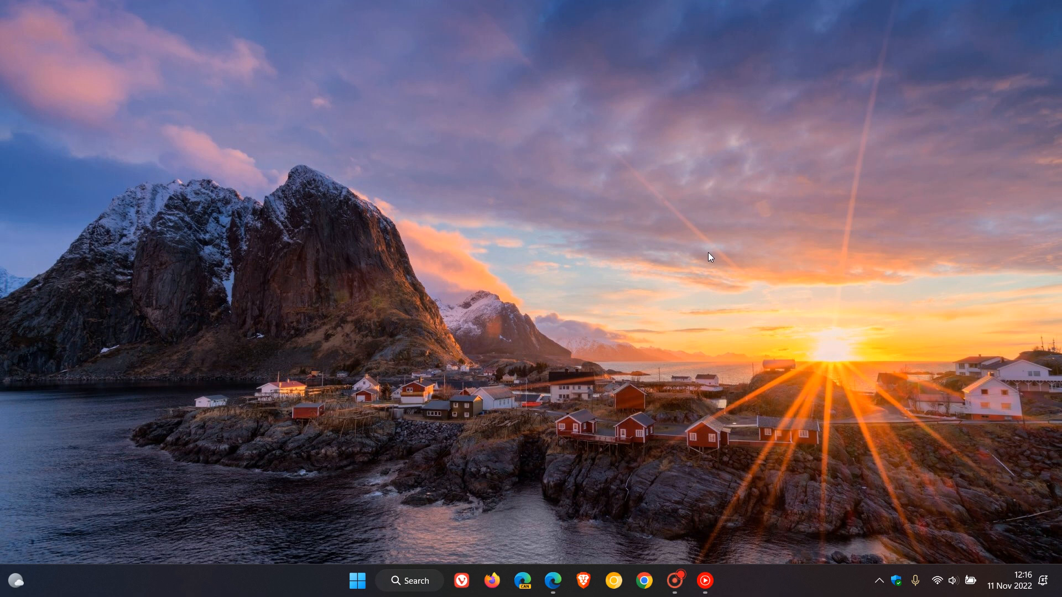
mouse_move(1009, 486)
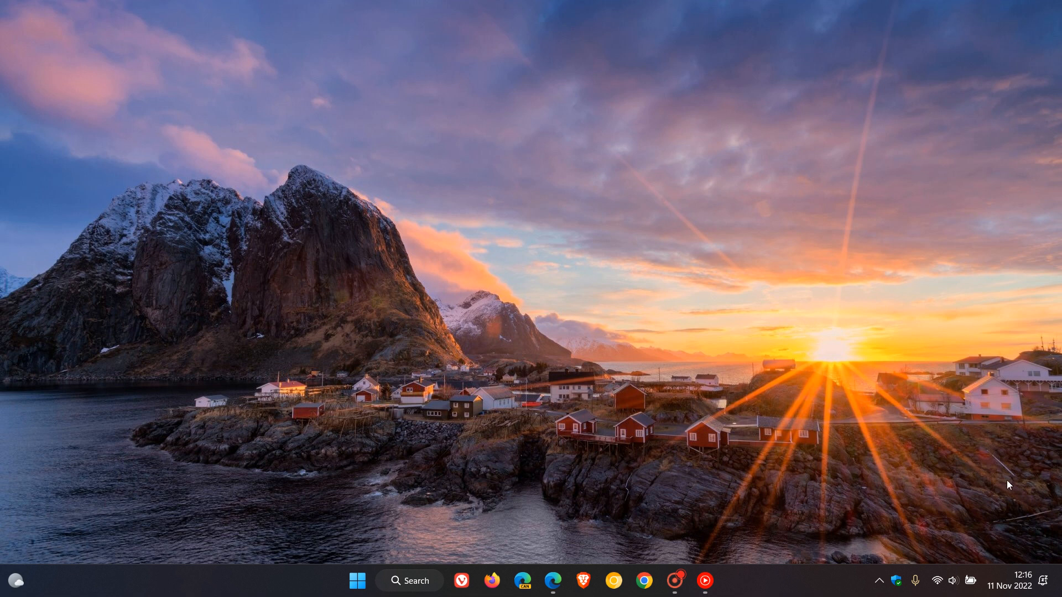
Step: Restore the Windows Blogs post on Build 22000.1279, then select and deselect intro-paragraph text
left_click(1022, 586)
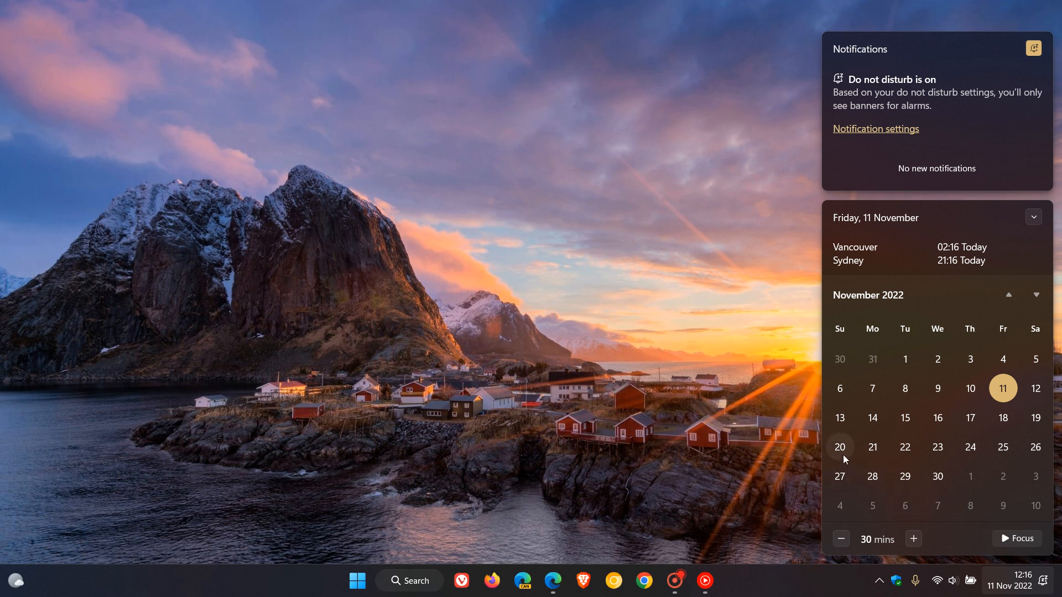
mouse_move(841, 452)
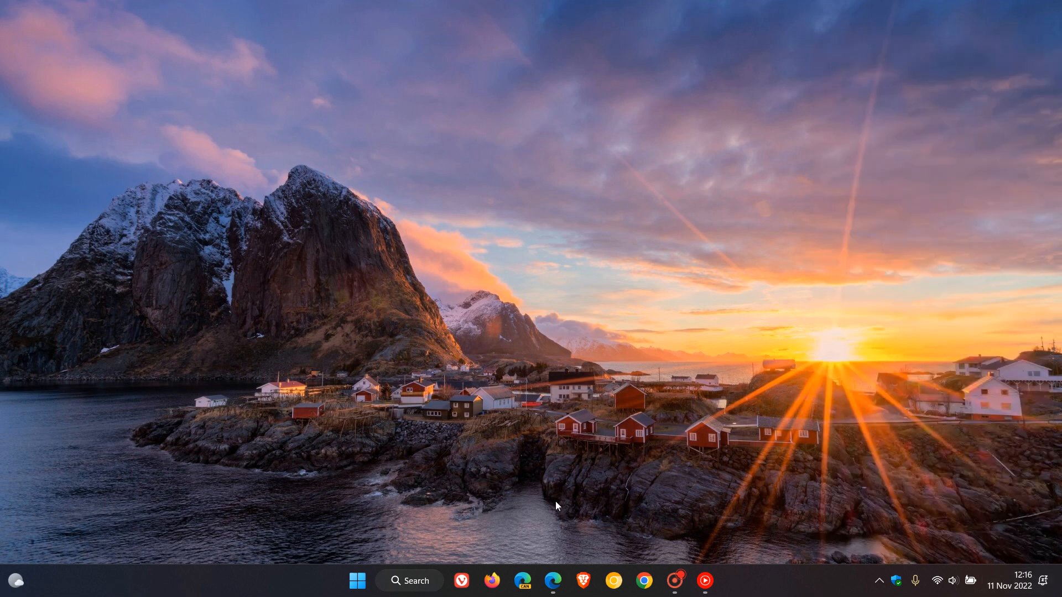
left_click(552, 581)
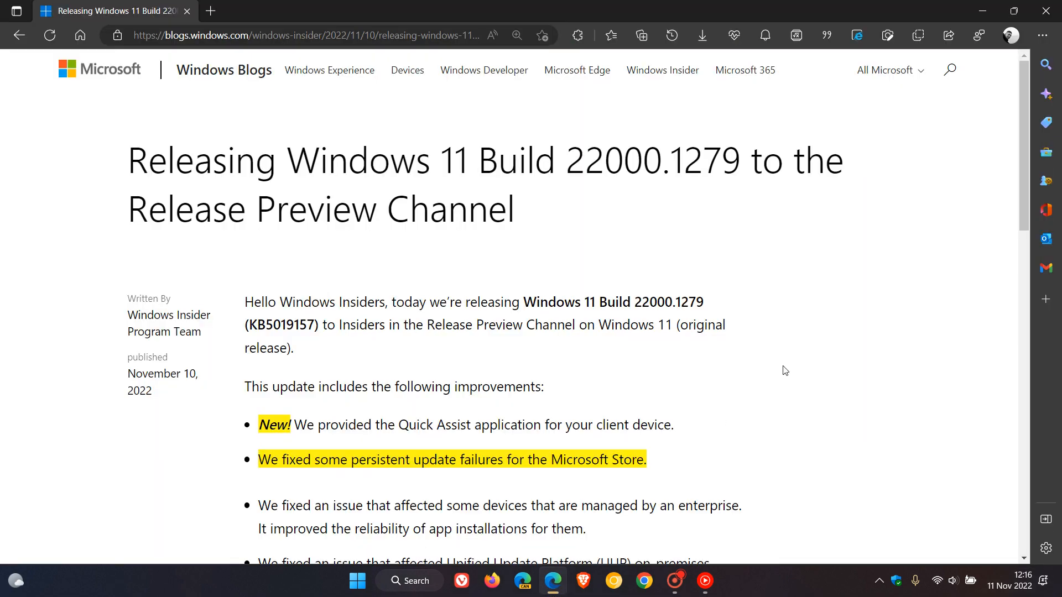
left_click(248, 325)
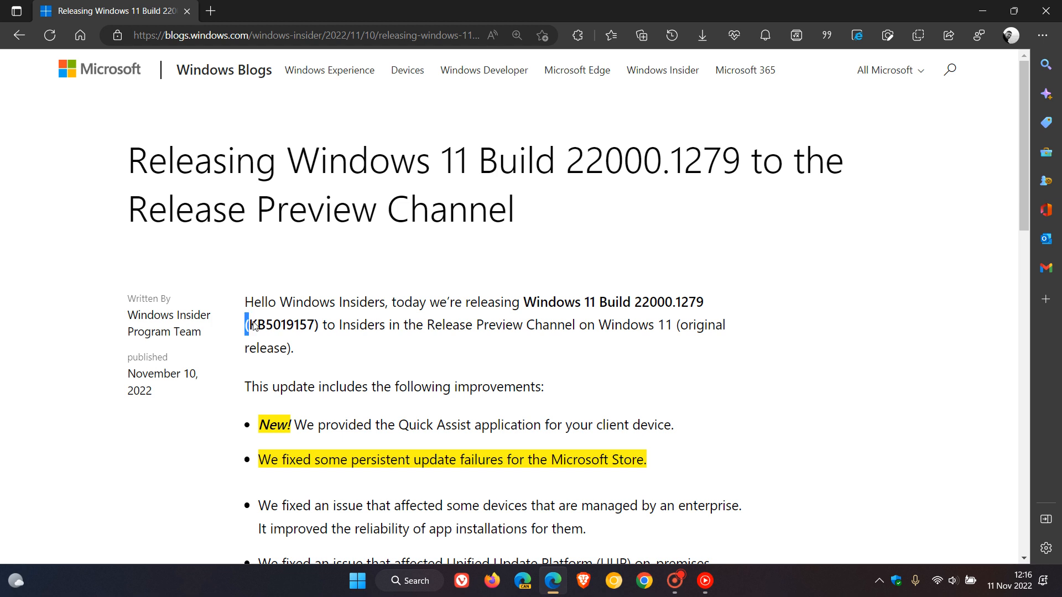
double_click(280, 324)
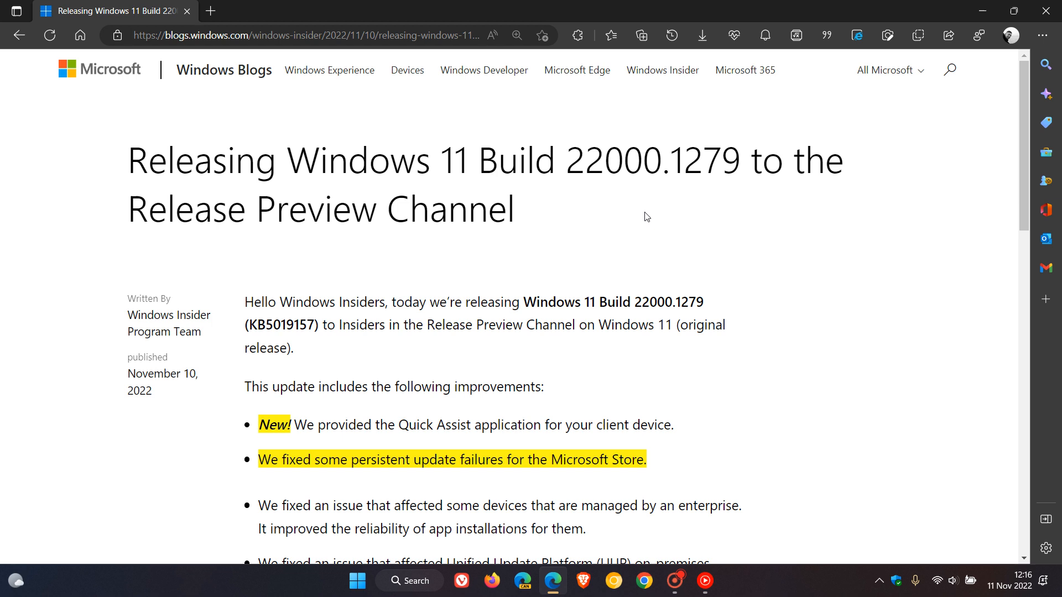
mouse_move(695, 318)
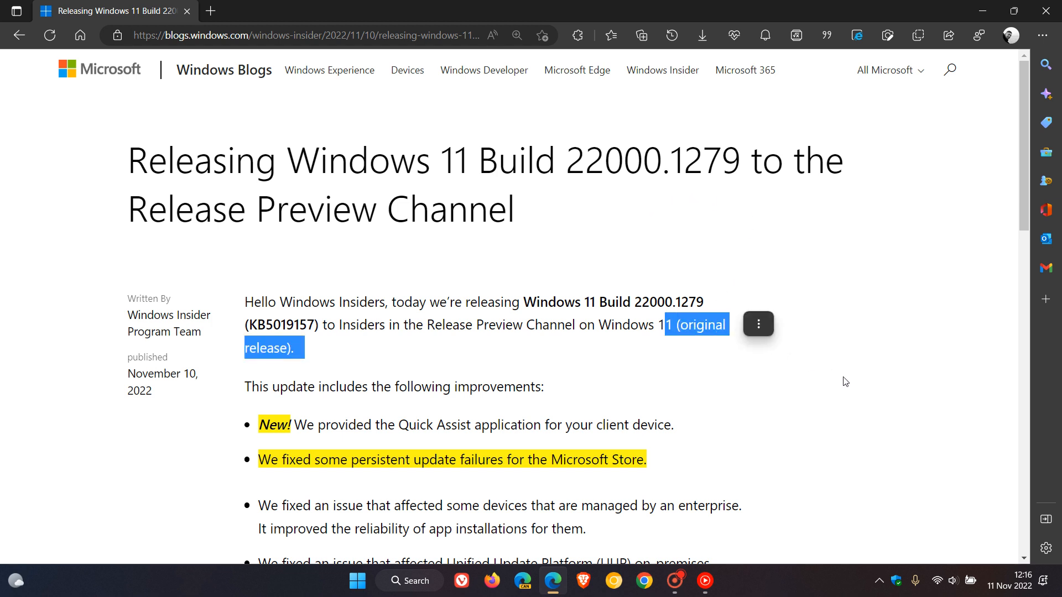
left_click(704, 426)
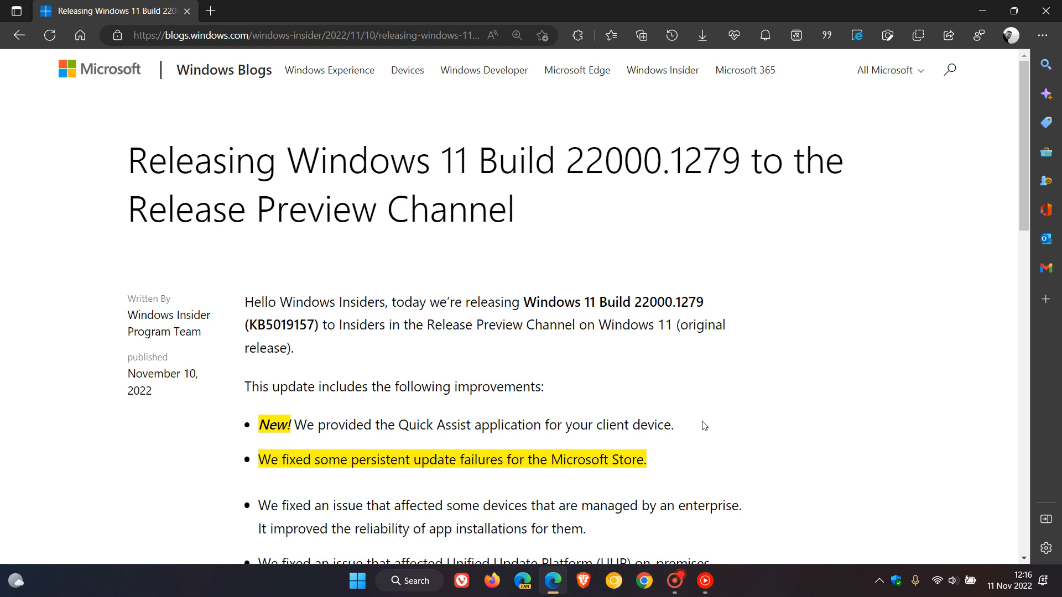
mouse_move(698, 427)
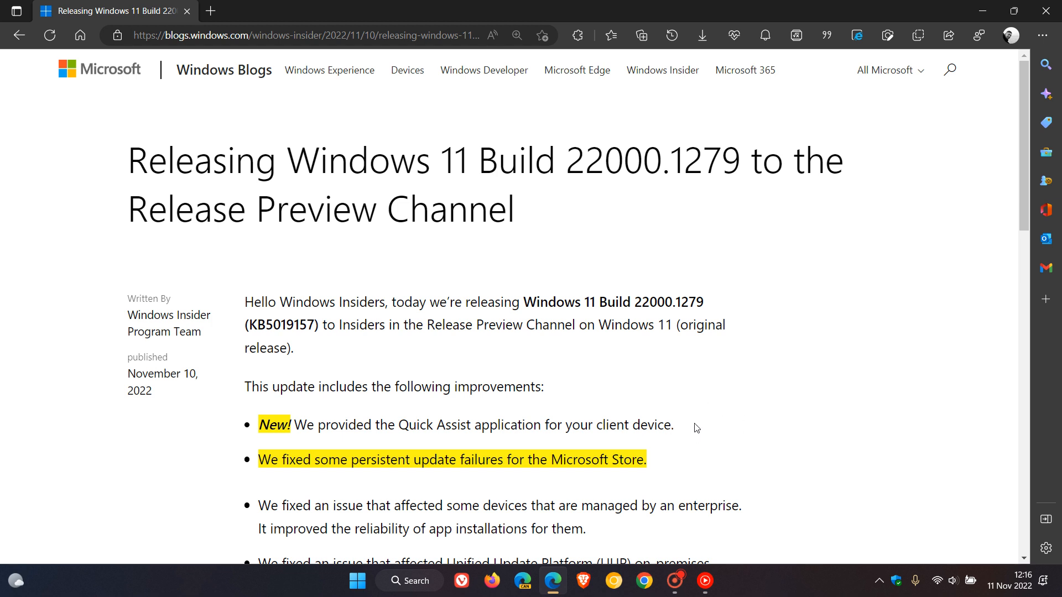
mouse_move(707, 438)
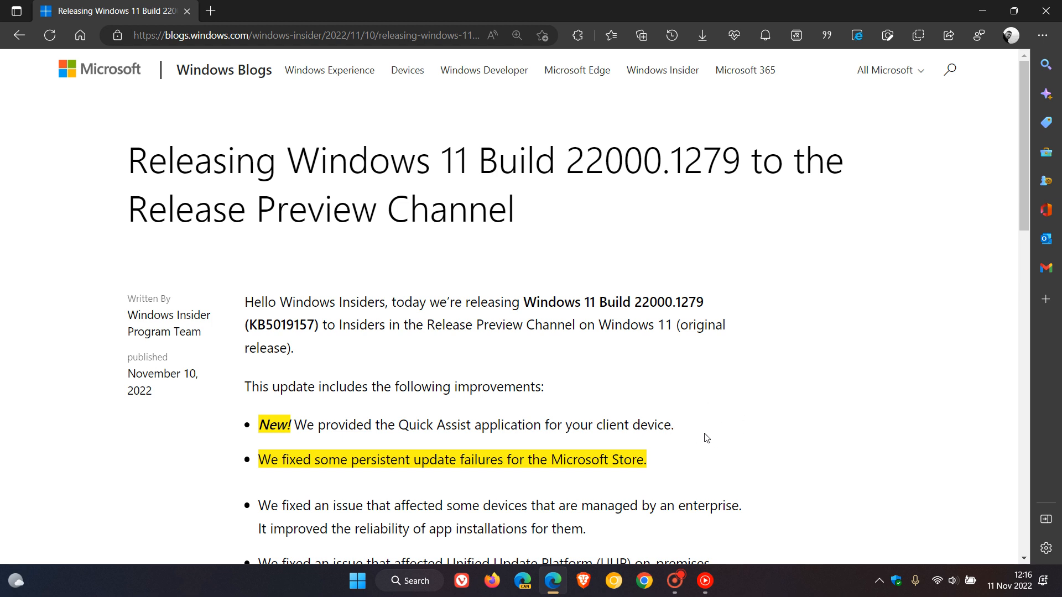
mouse_move(700, 422)
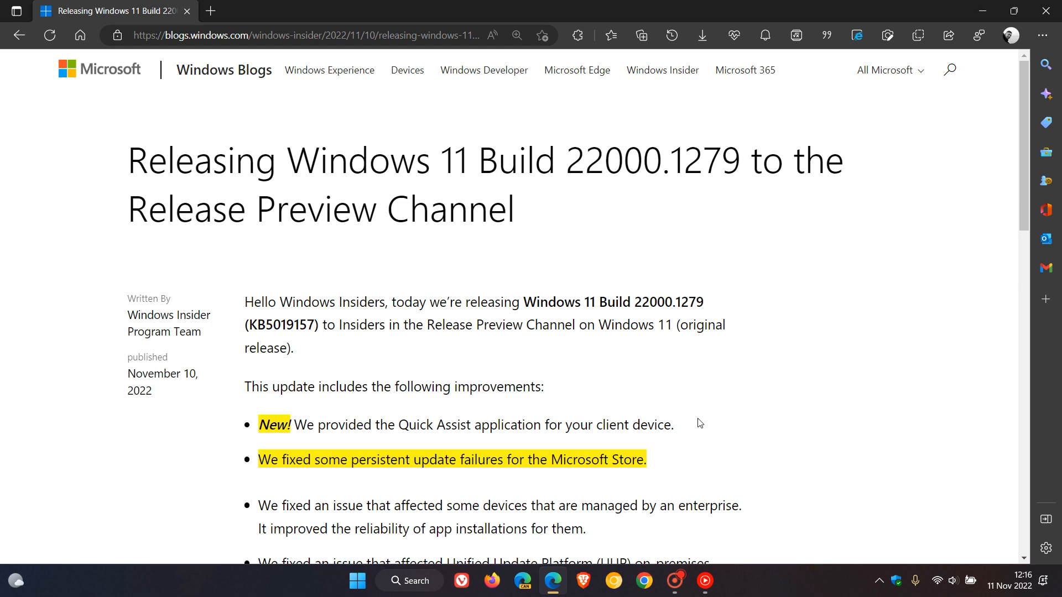
mouse_move(714, 424)
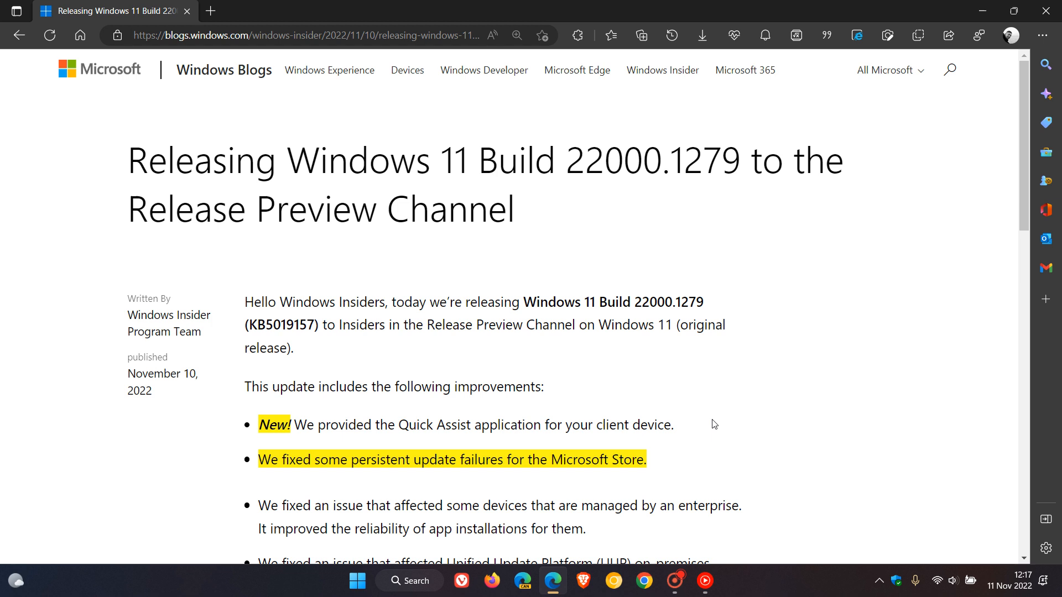
mouse_move(735, 443)
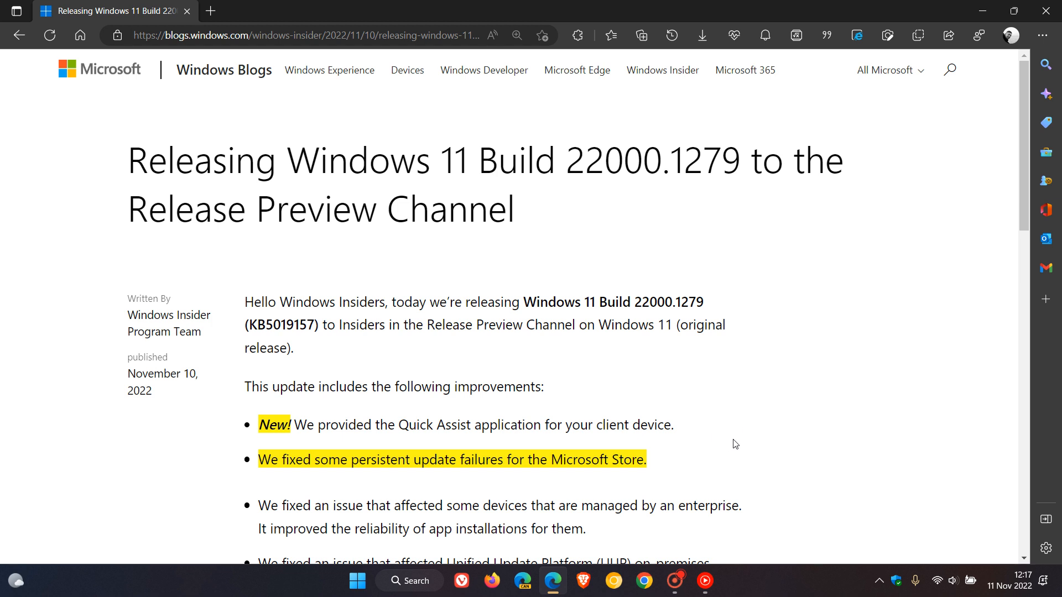
mouse_move(759, 446)
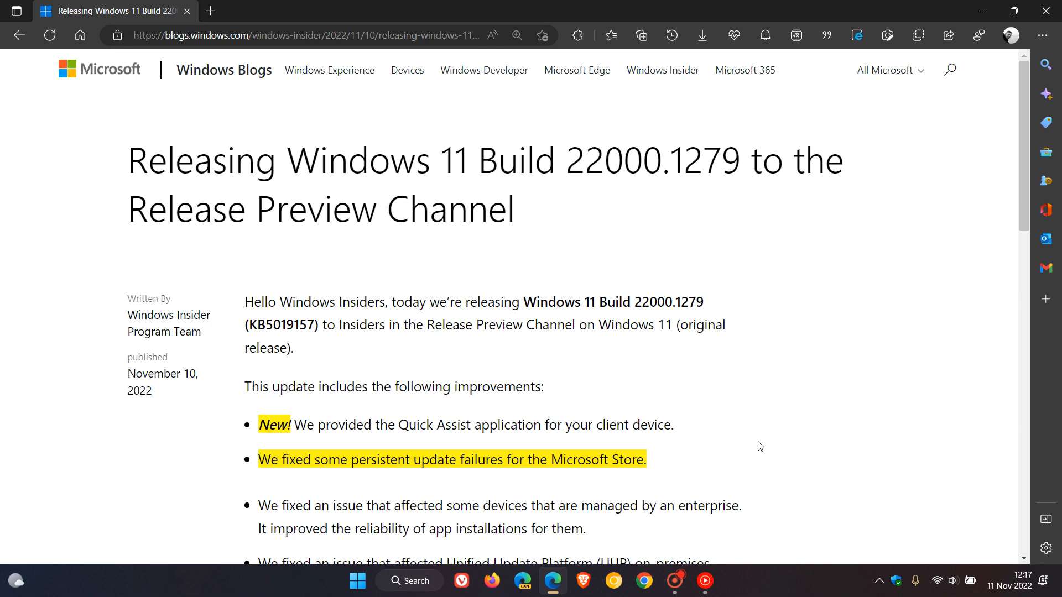
mouse_move(775, 422)
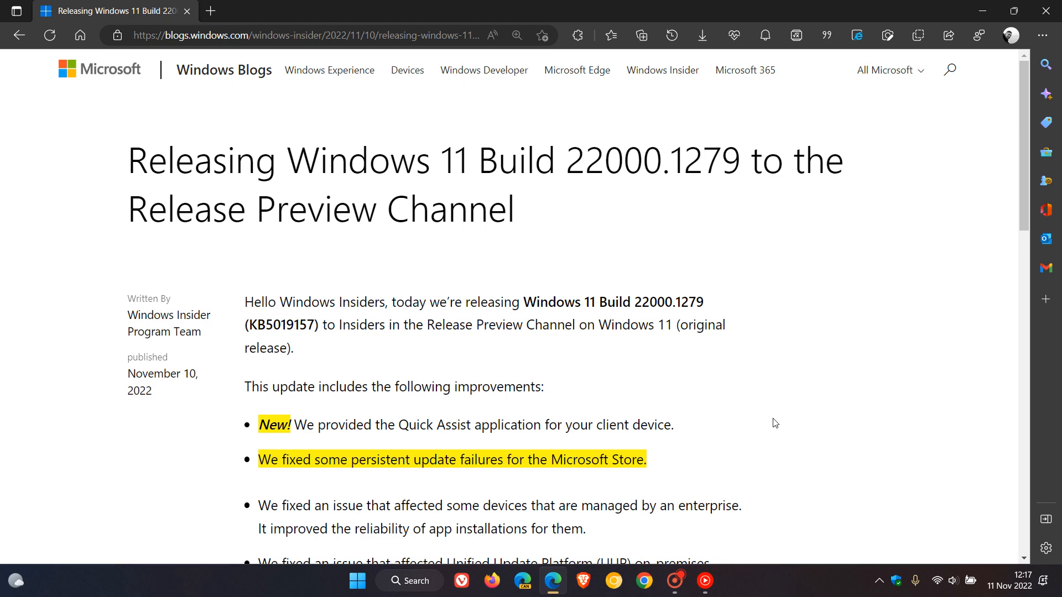
mouse_move(717, 455)
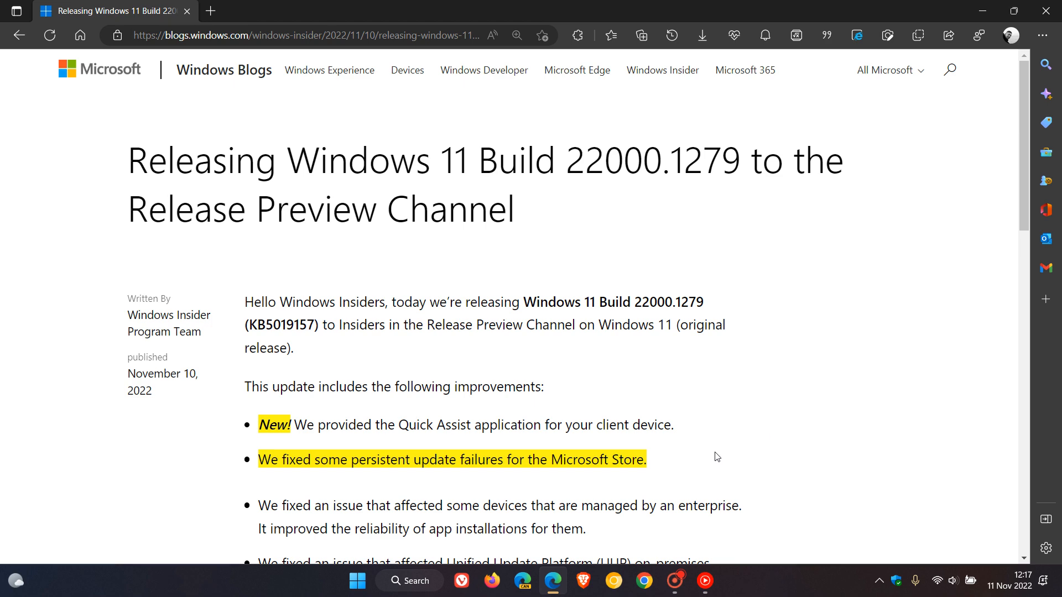
scroll("down", 3)
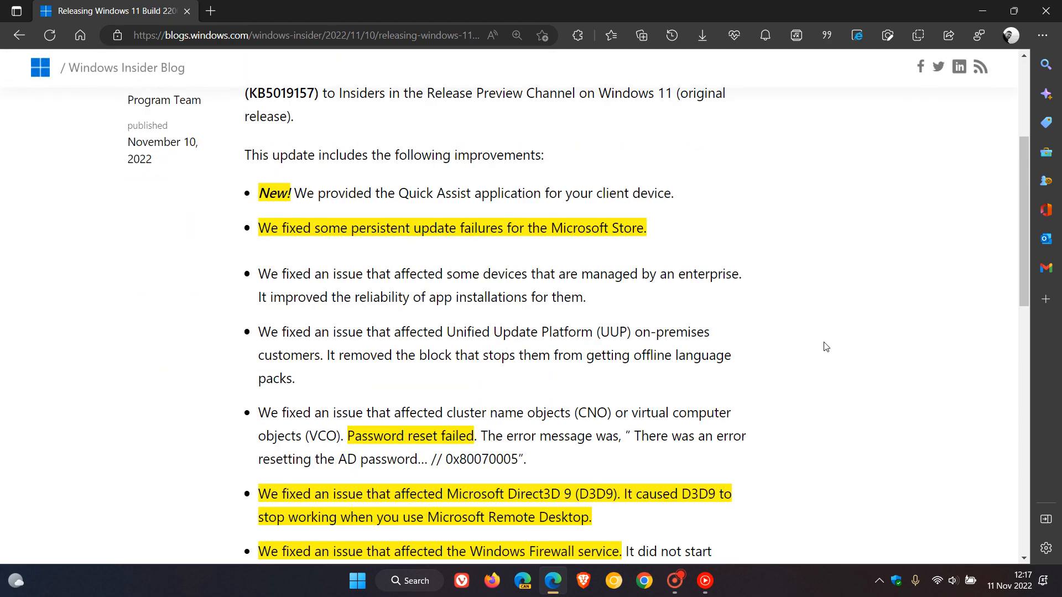
mouse_move(785, 425)
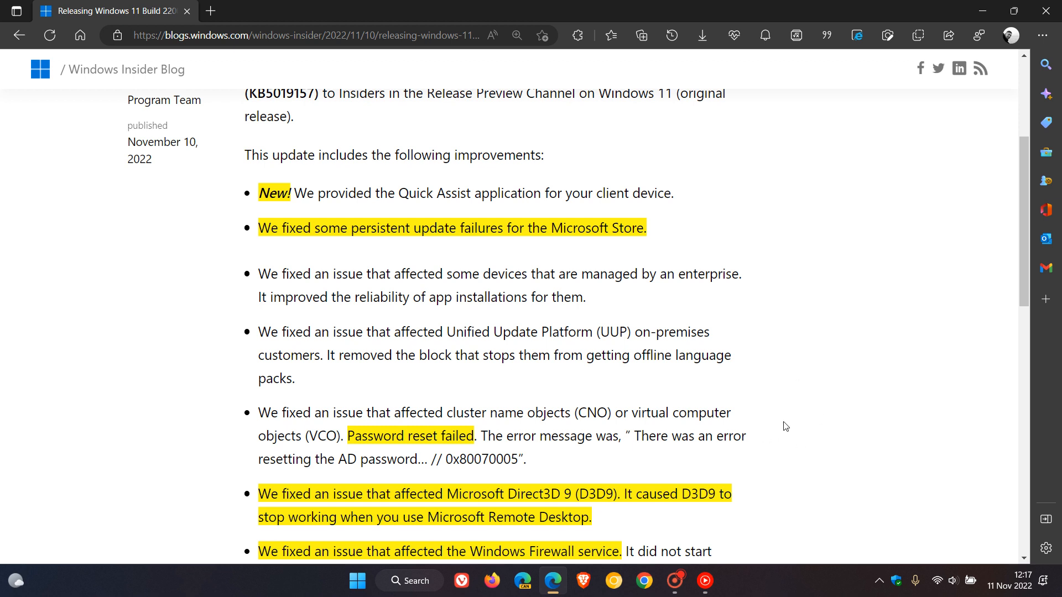
mouse_move(797, 431)
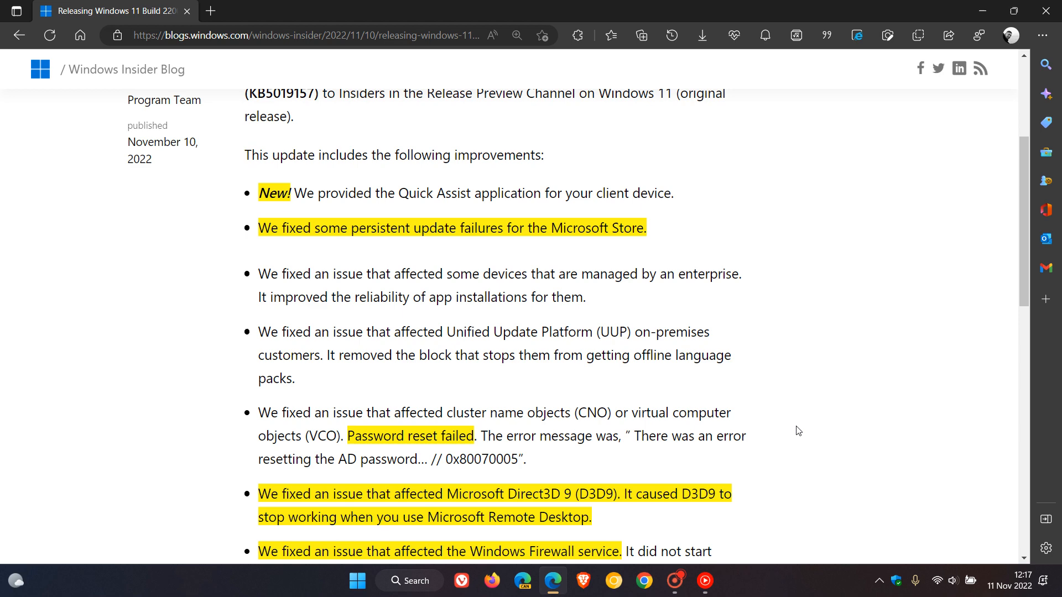
mouse_move(788, 414)
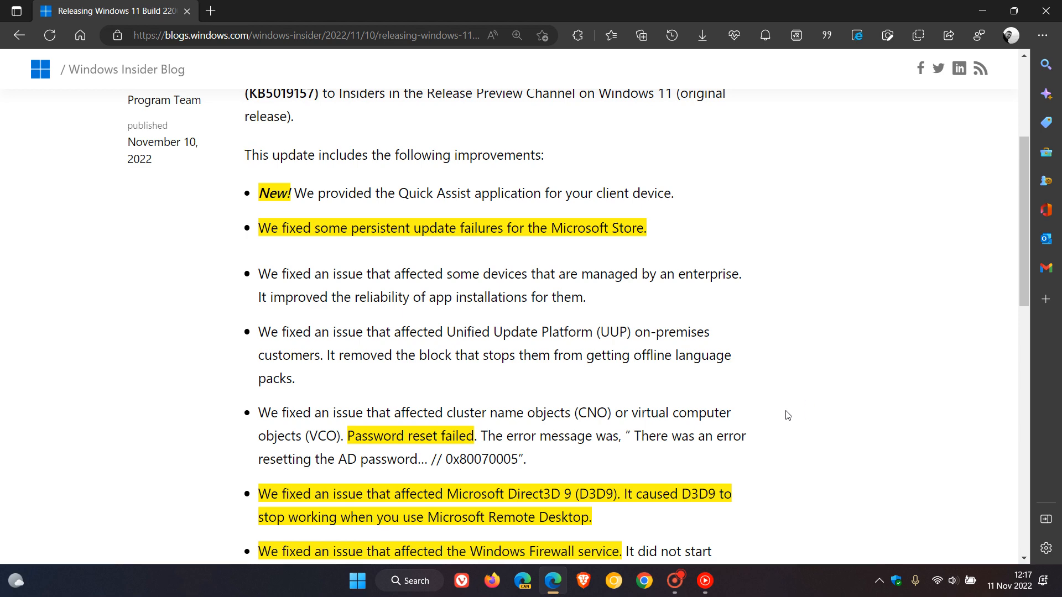
scroll("down", 3)
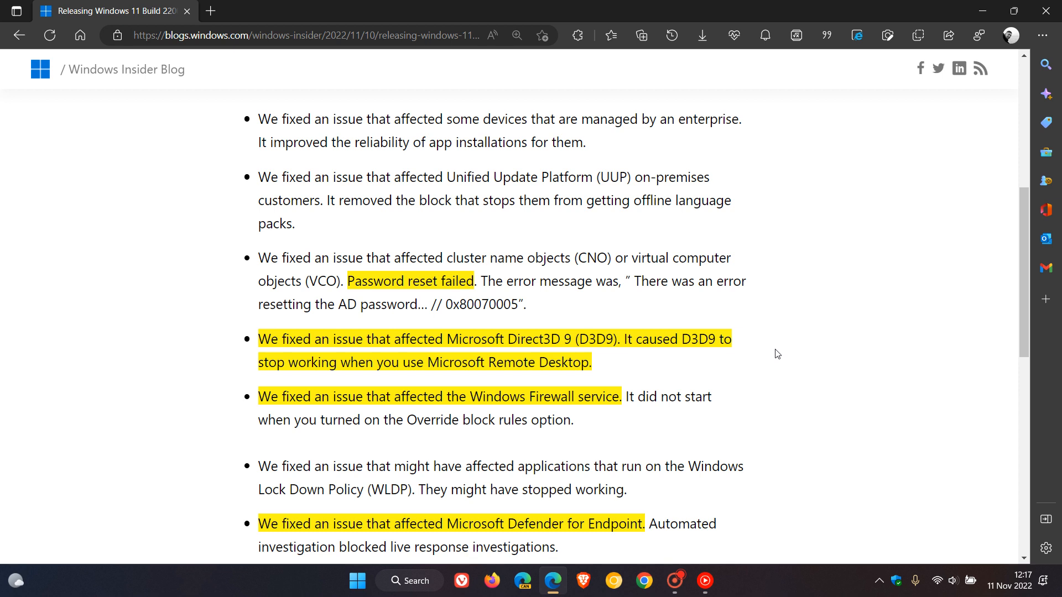
mouse_move(772, 351)
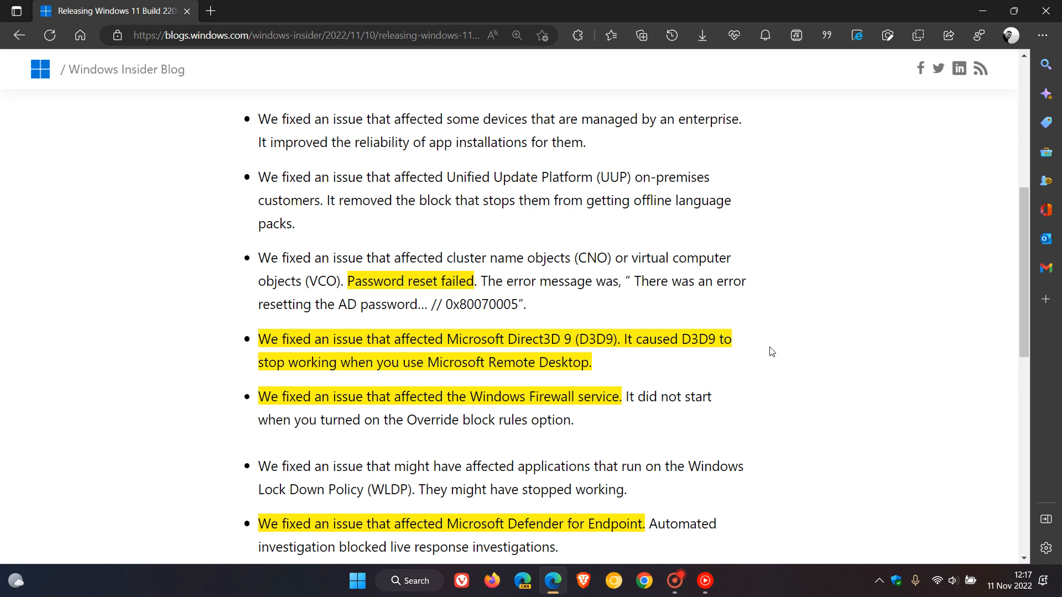
mouse_move(758, 363)
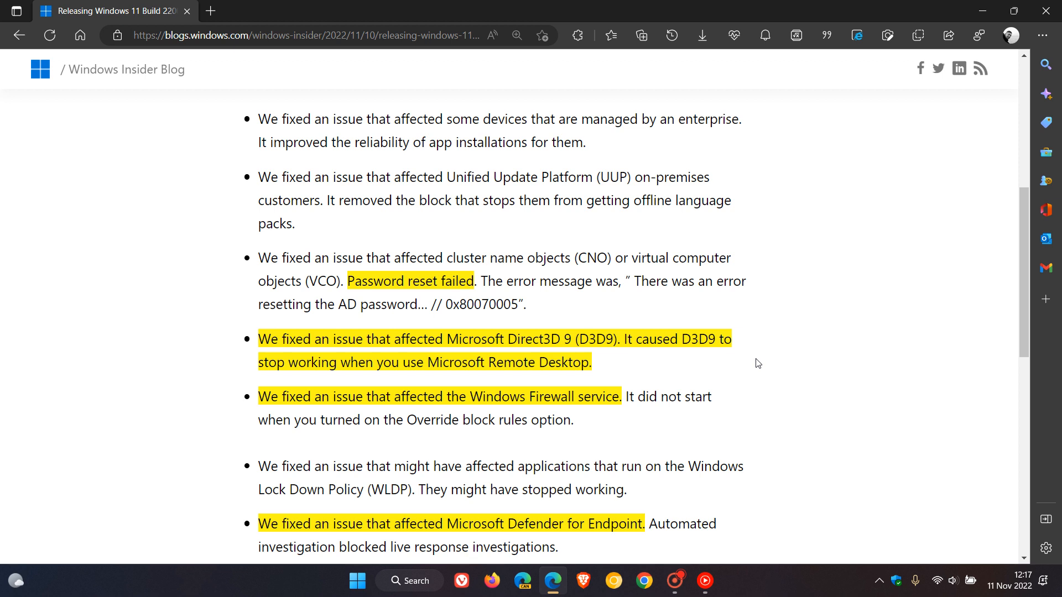
mouse_move(749, 397)
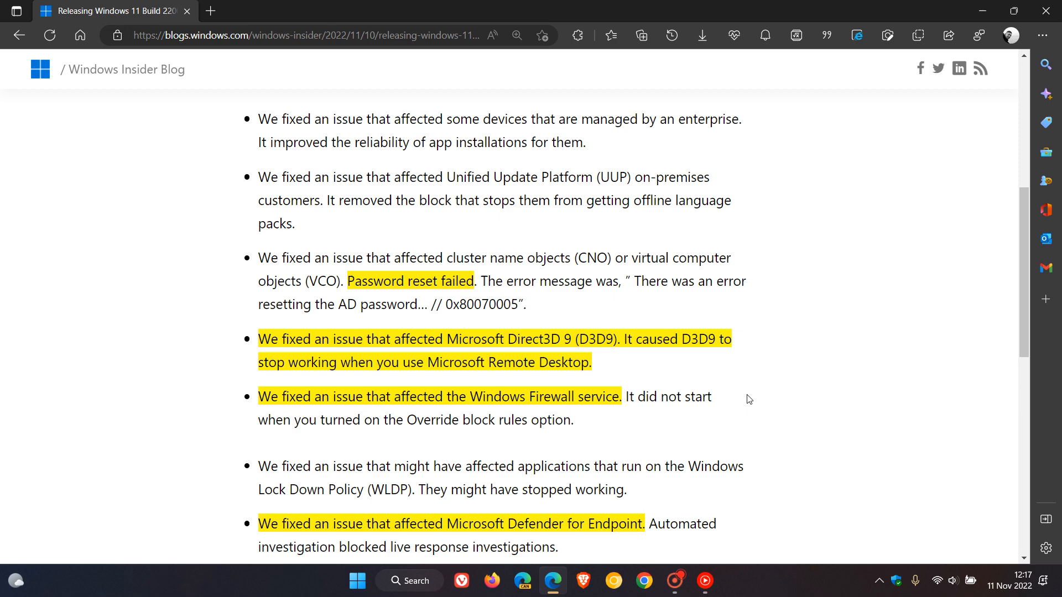
scroll("down", 3)
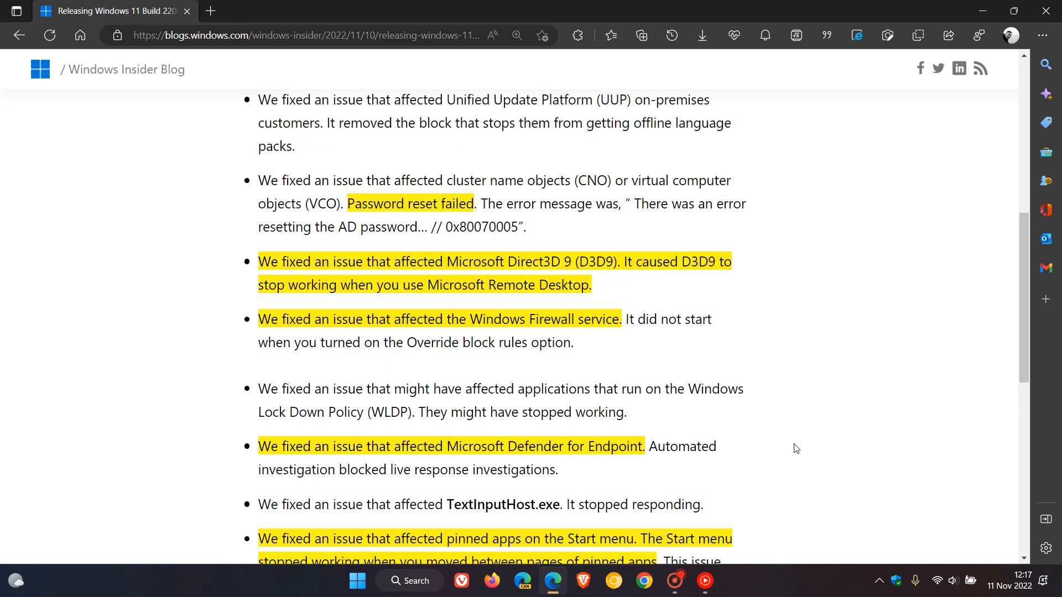
mouse_move(819, 444)
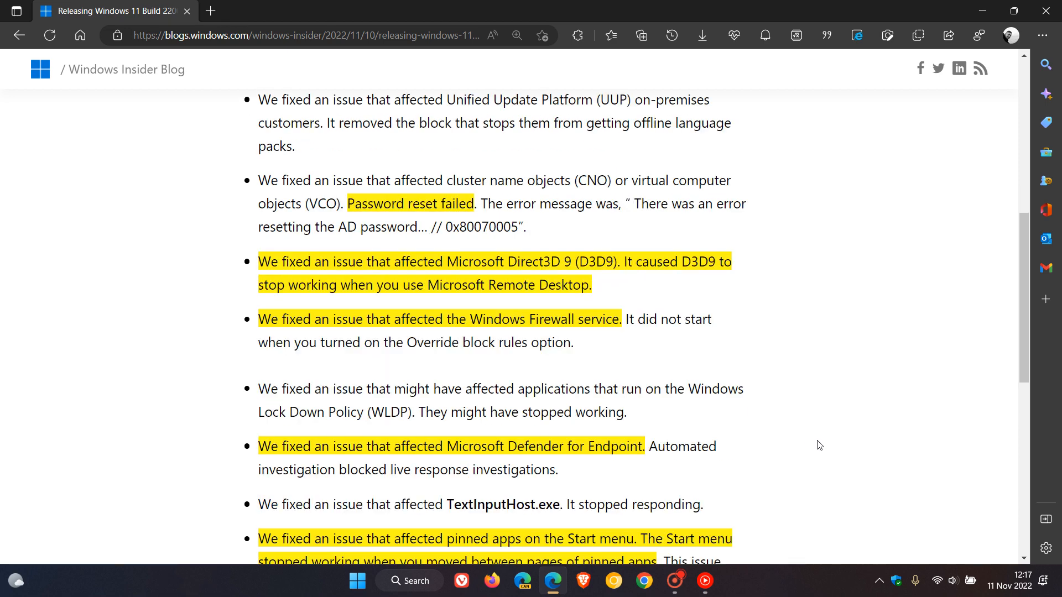
scroll("down", 3)
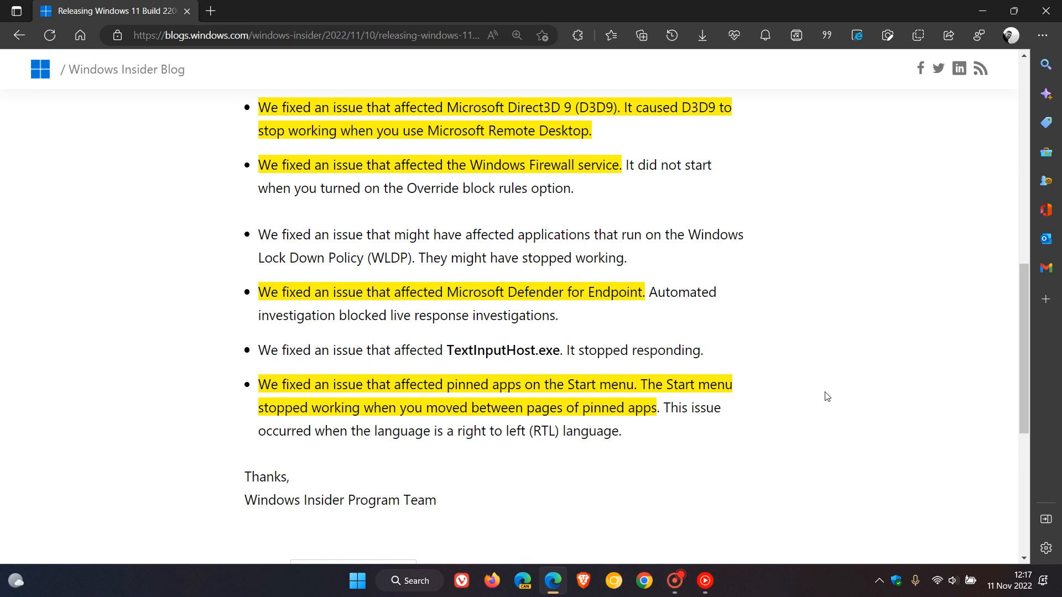
mouse_move(791, 401)
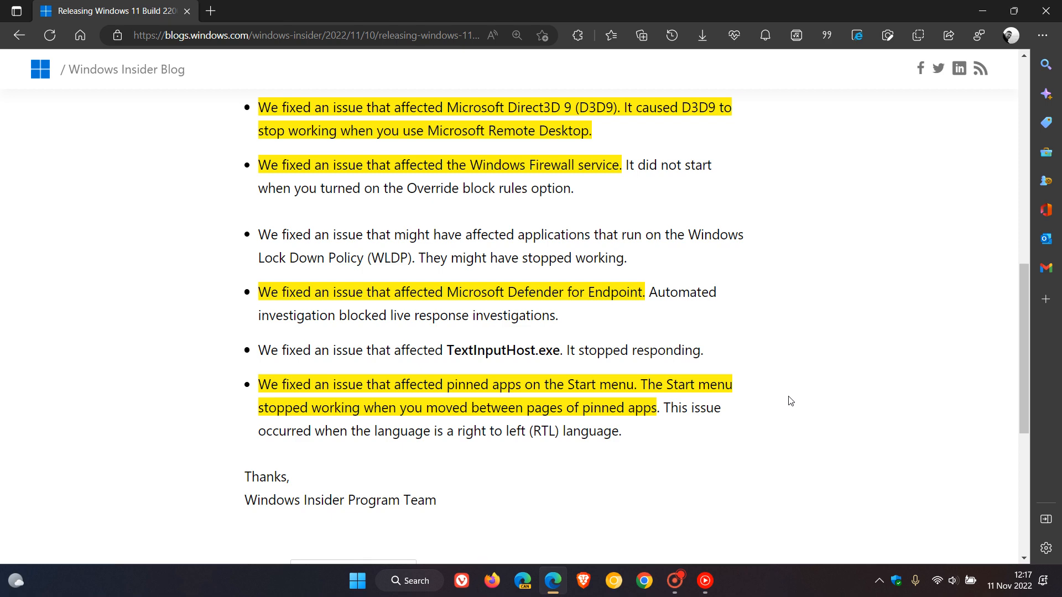
scroll("up", 3)
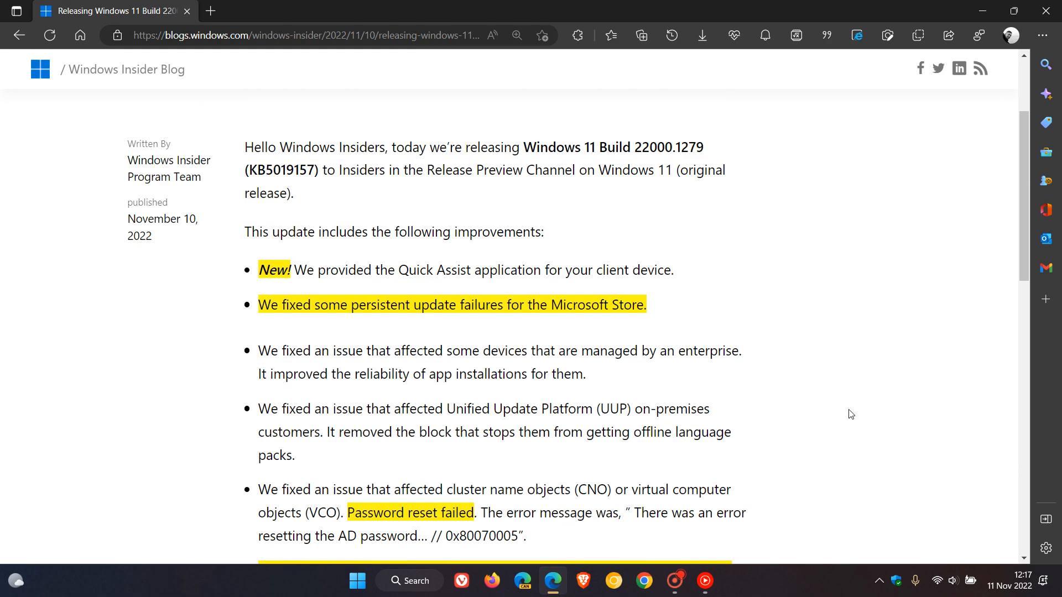
scroll("up", 3)
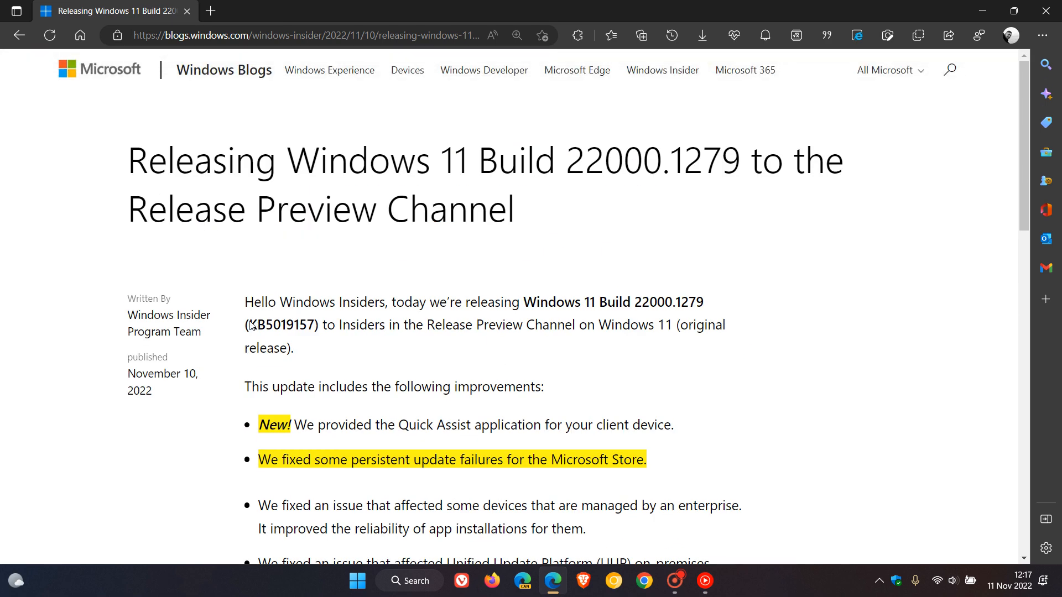
mouse_move(884, 361)
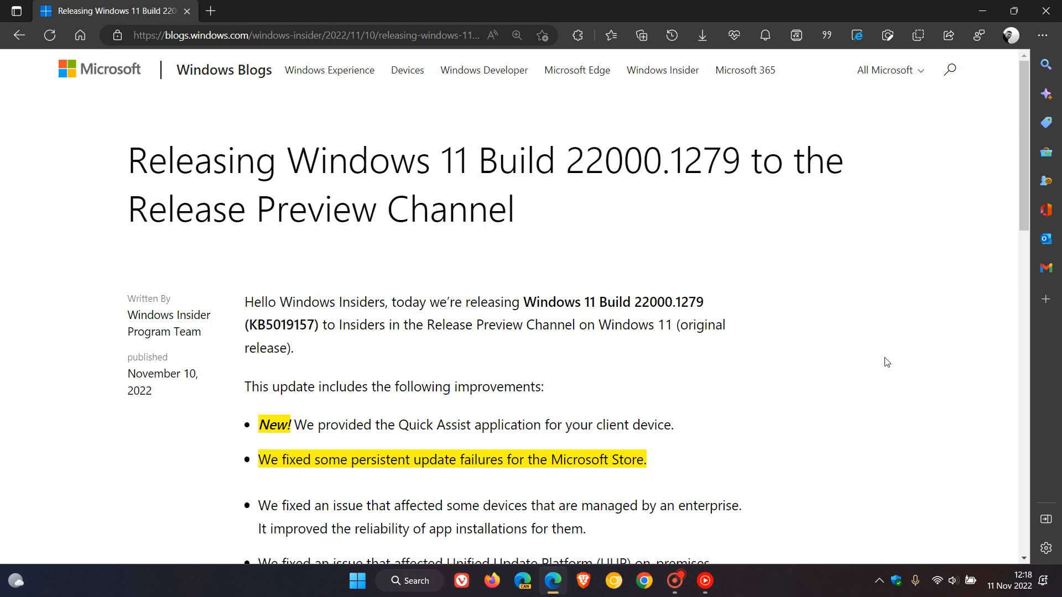
mouse_move(871, 357)
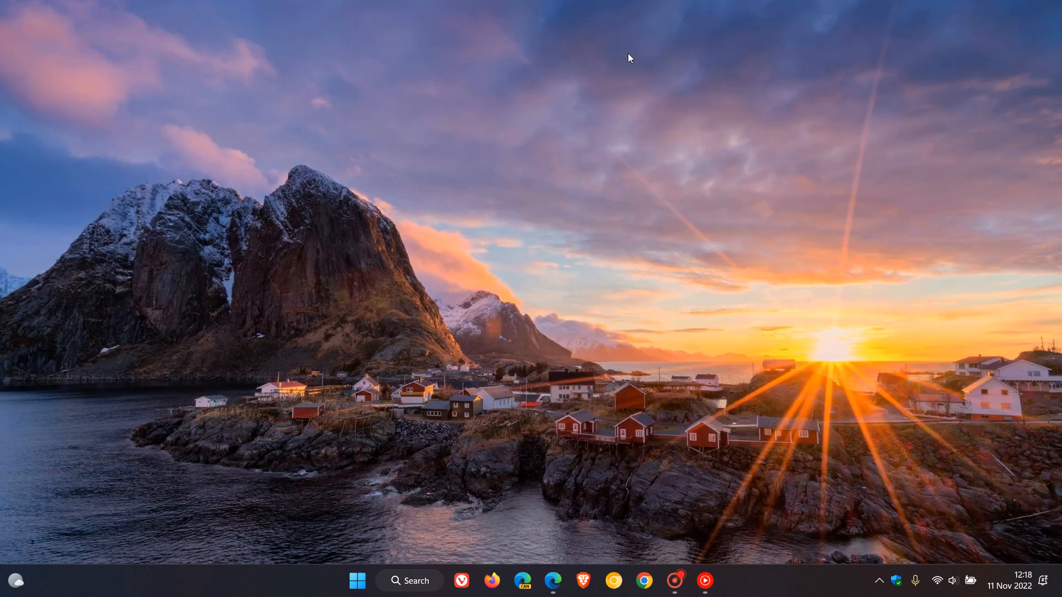
mouse_move(652, 250)
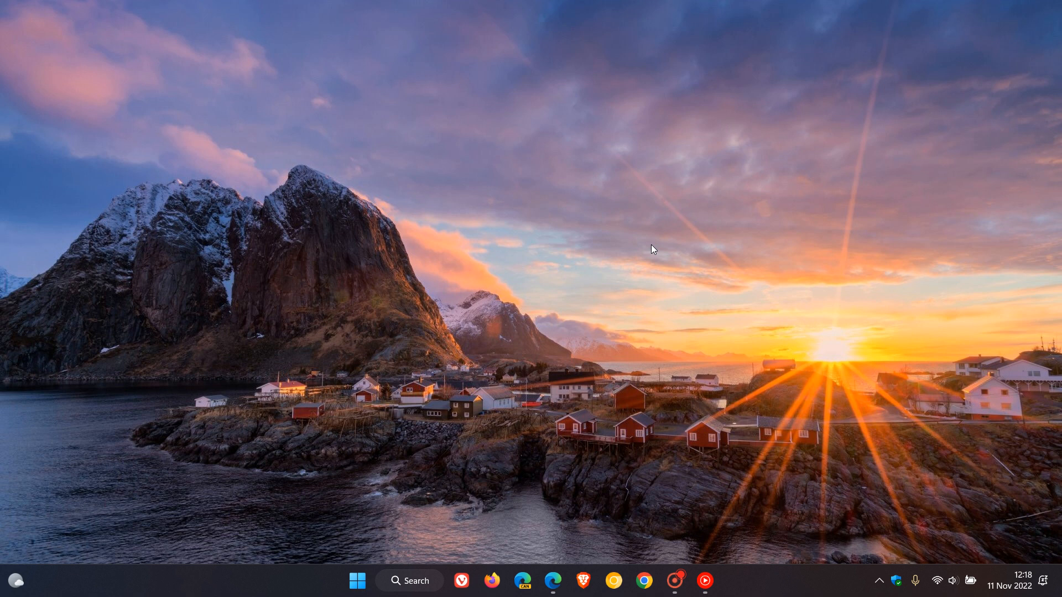
left_click(1024, 584)
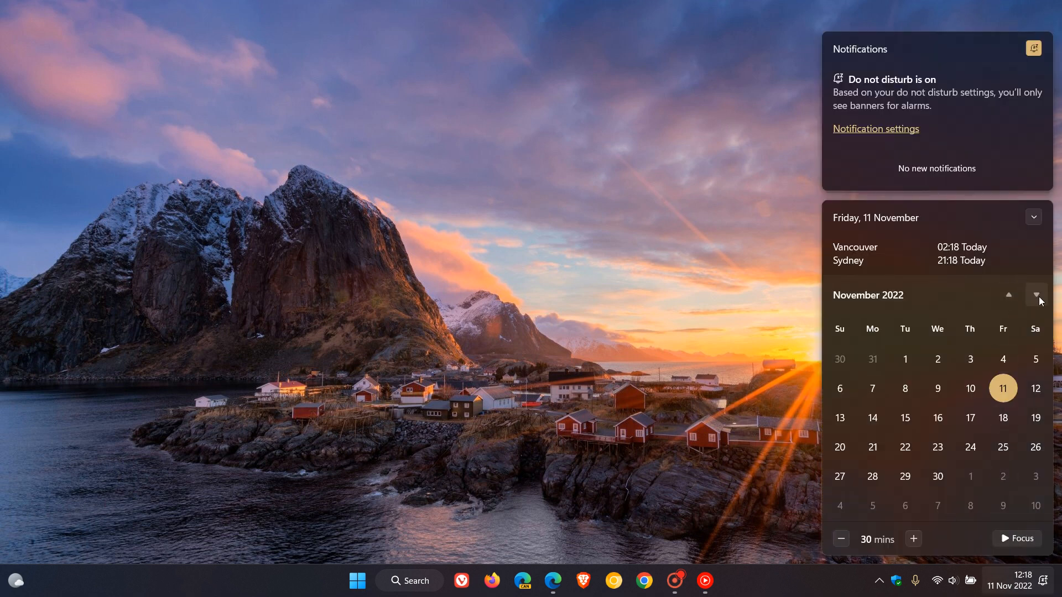
left_click(1036, 295)
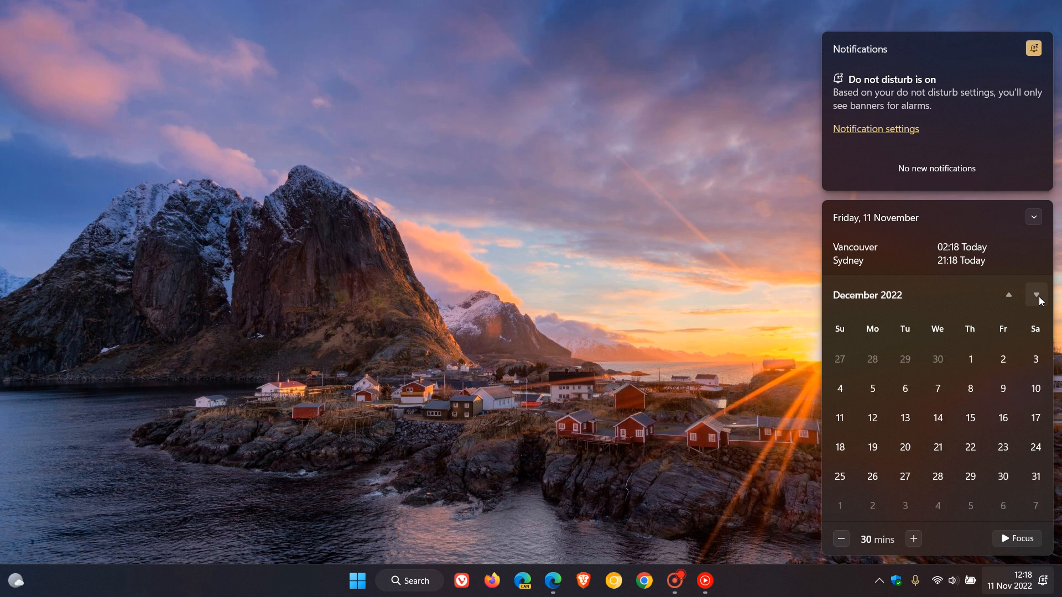
left_click(1036, 295)
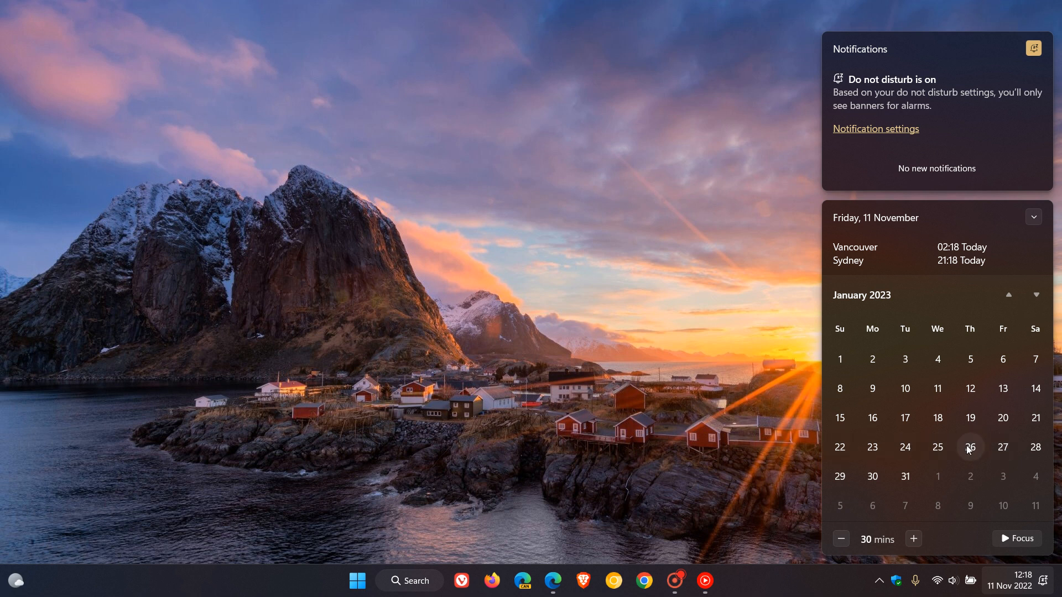
left_click(425, 346)
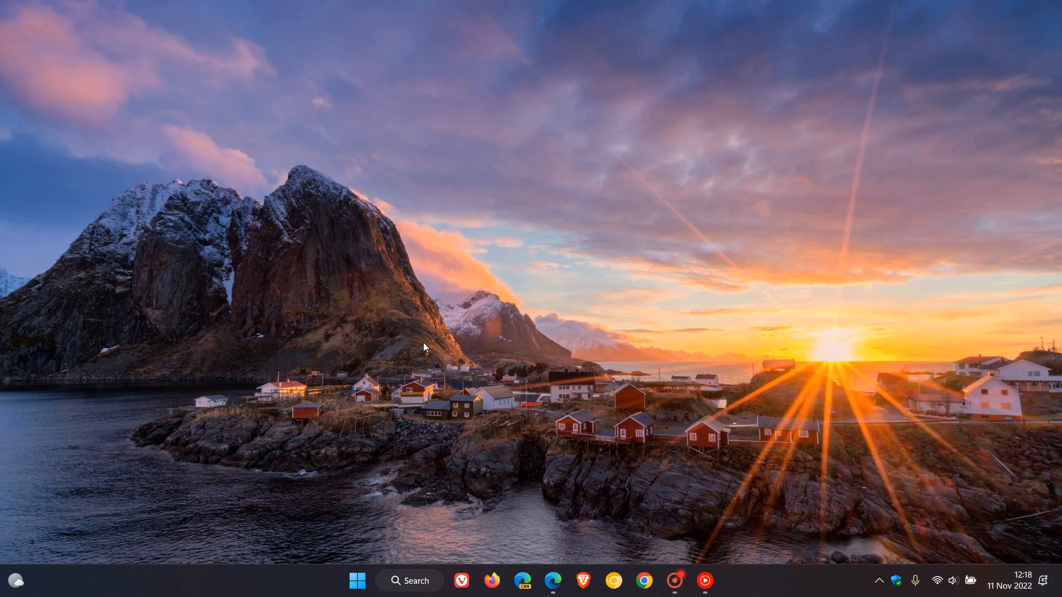
mouse_move(657, 243)
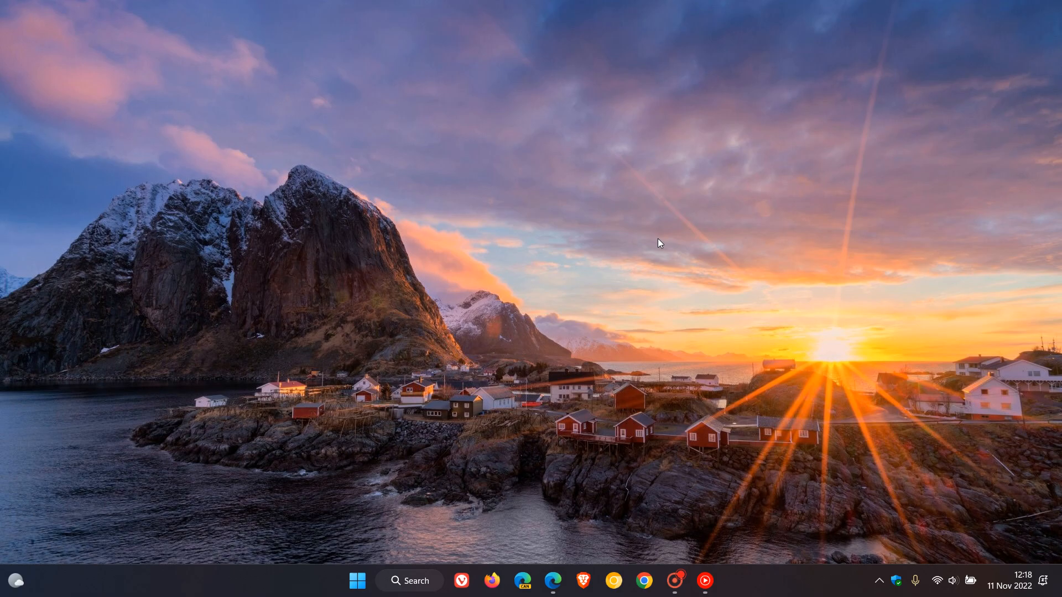